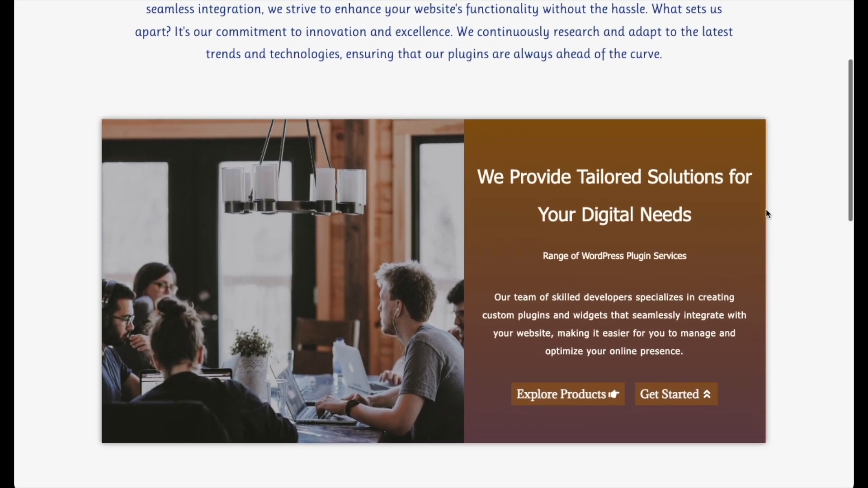
# Step: Scroll through the English About Us page, then through its French version
pyautogui.scroll(-3)
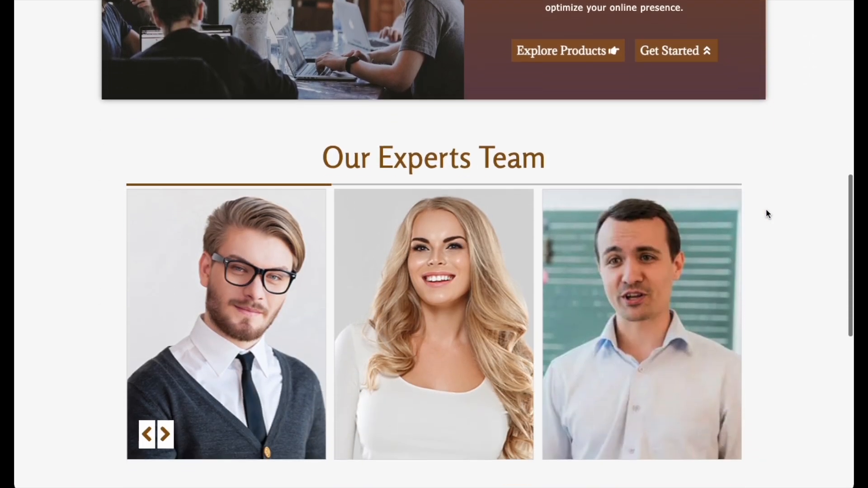
pyautogui.scroll(-3)
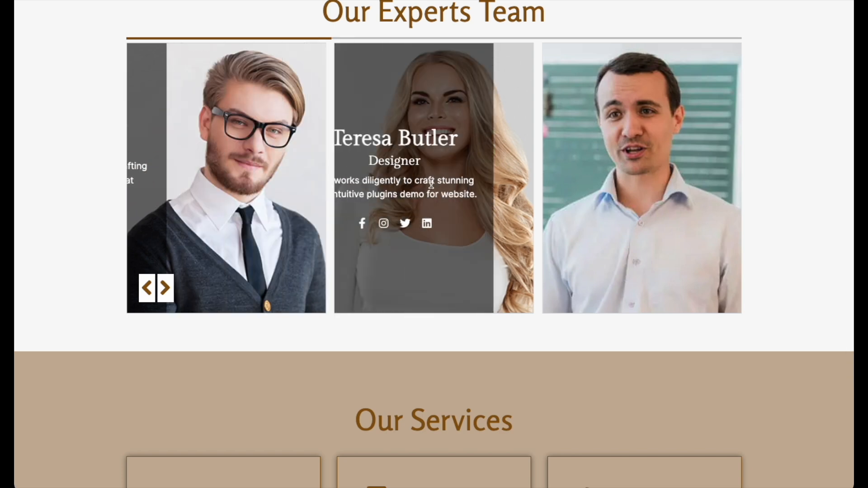
pyautogui.scroll(-3)
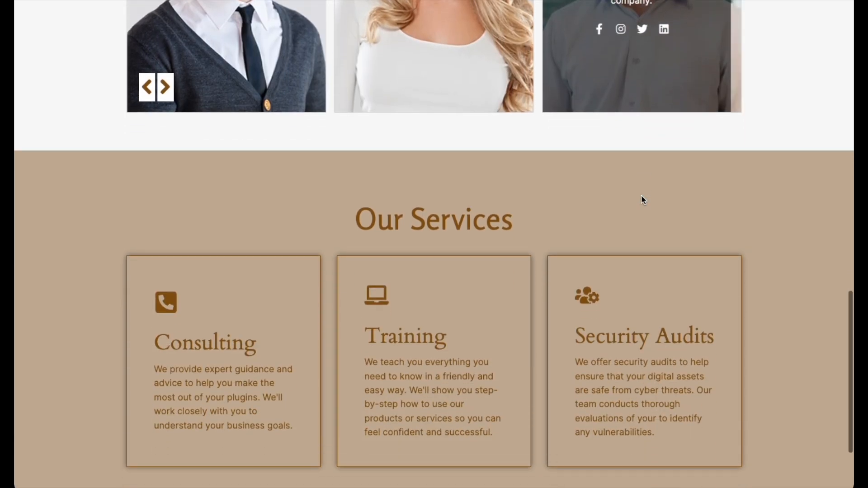
pyautogui.scroll(-3)
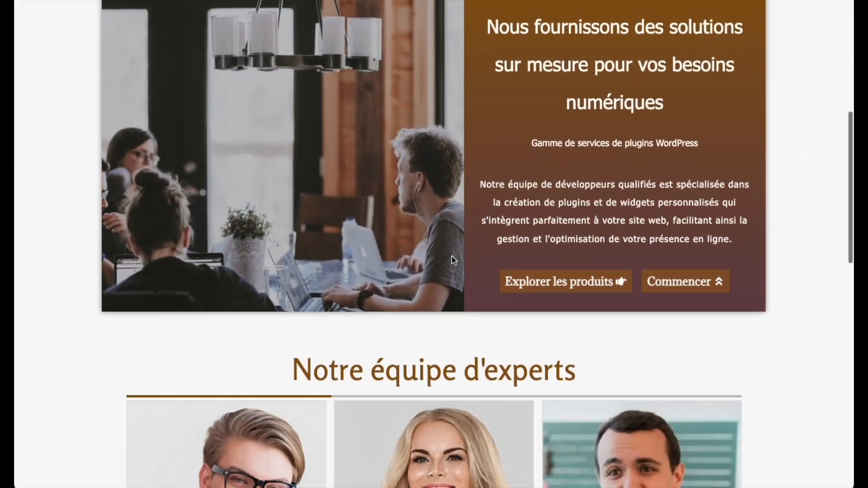
pyautogui.scroll(-3)
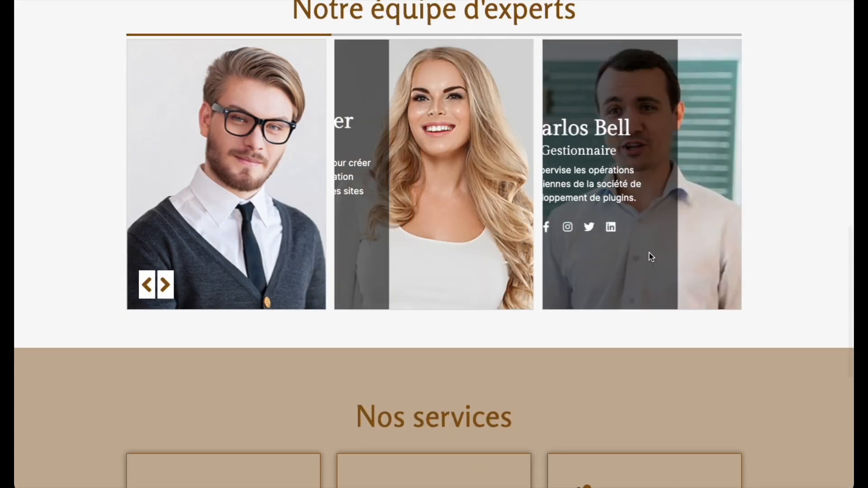
pyautogui.scroll(-3)
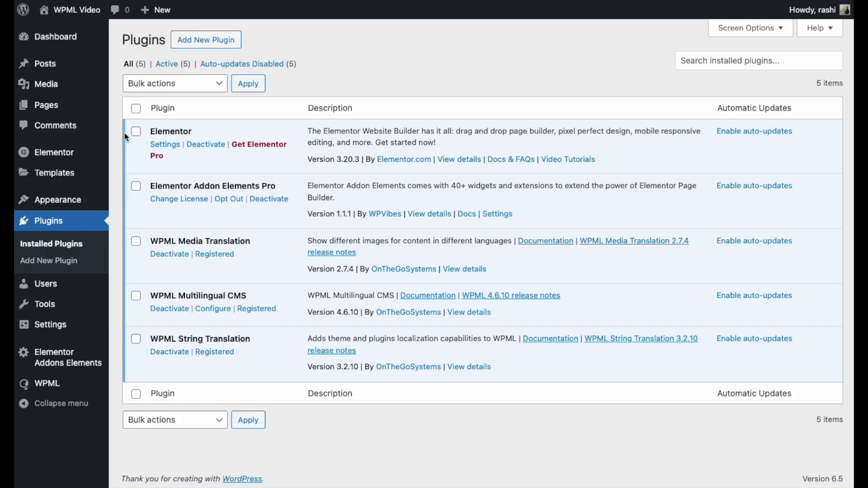
# Step: Select all installed plugins, including Elementor and the three WPML plugins
pyautogui.click(136, 108)
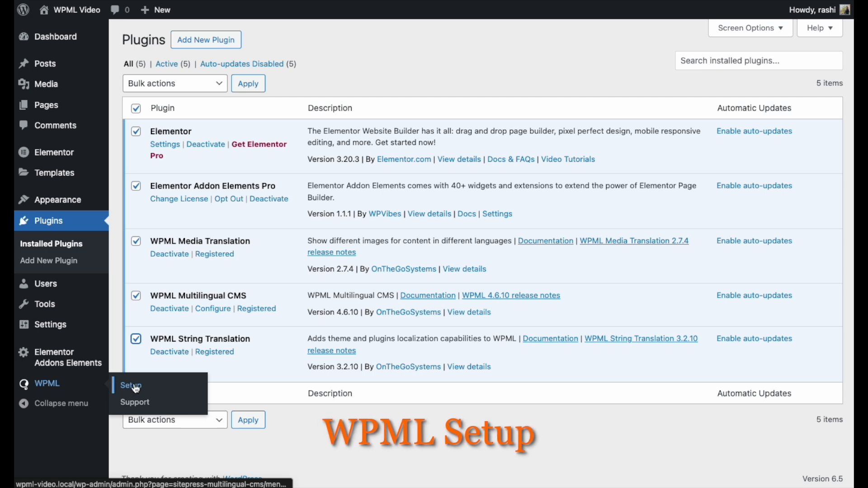
# Step: Start the WPML setup wizard and add French and Japanese as translation languages
pyautogui.click(130, 385)
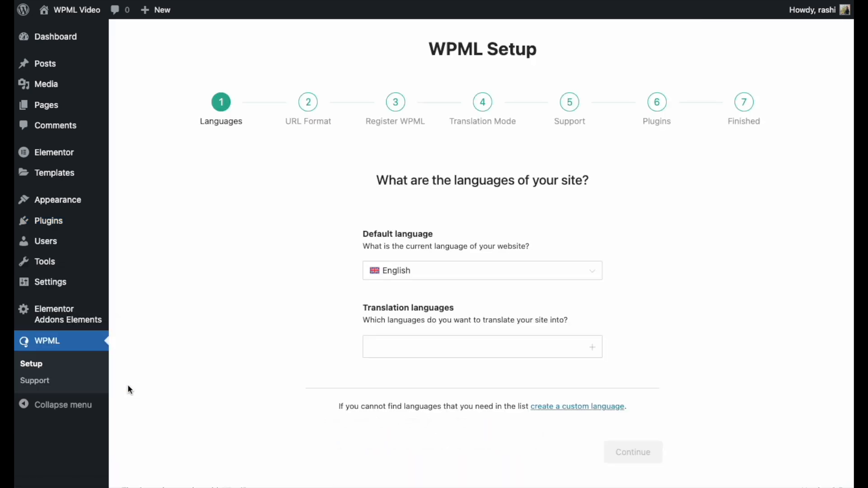
pyautogui.moveTo(132, 391)
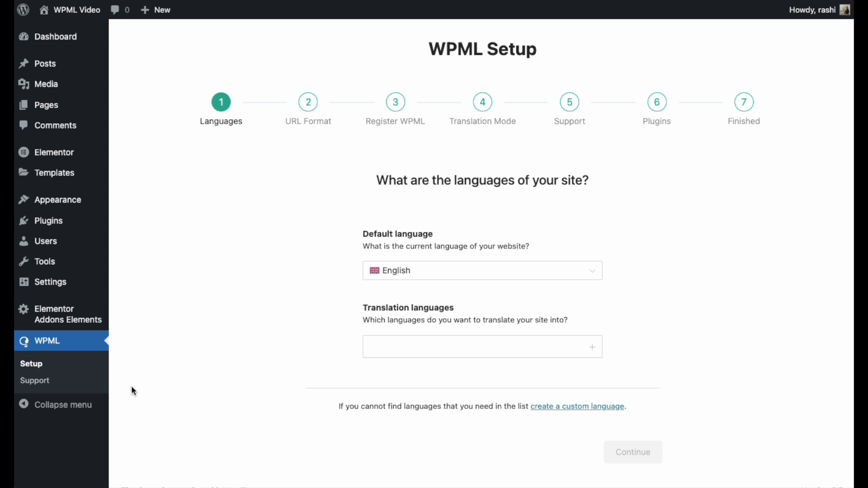
pyautogui.moveTo(412, 275)
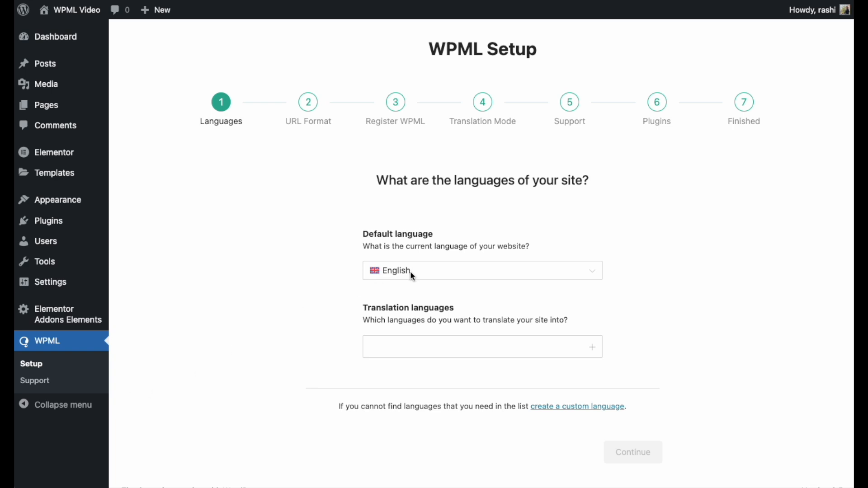
pyautogui.moveTo(412, 341)
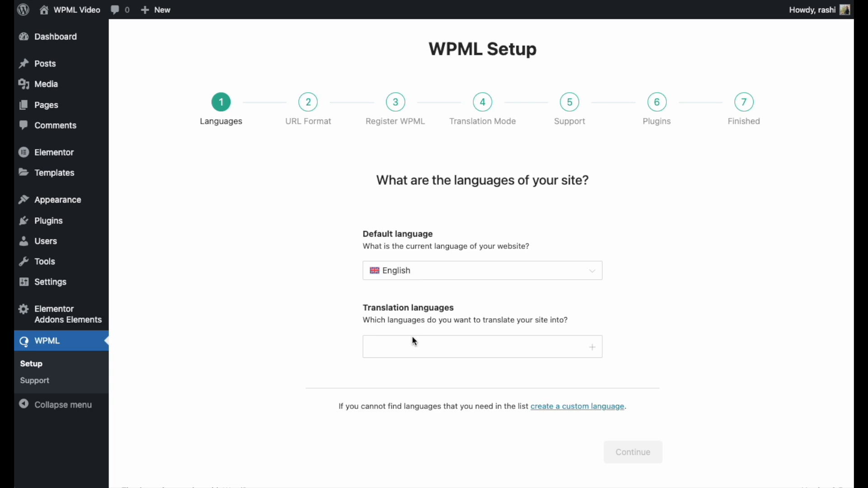
pyautogui.moveTo(412, 349)
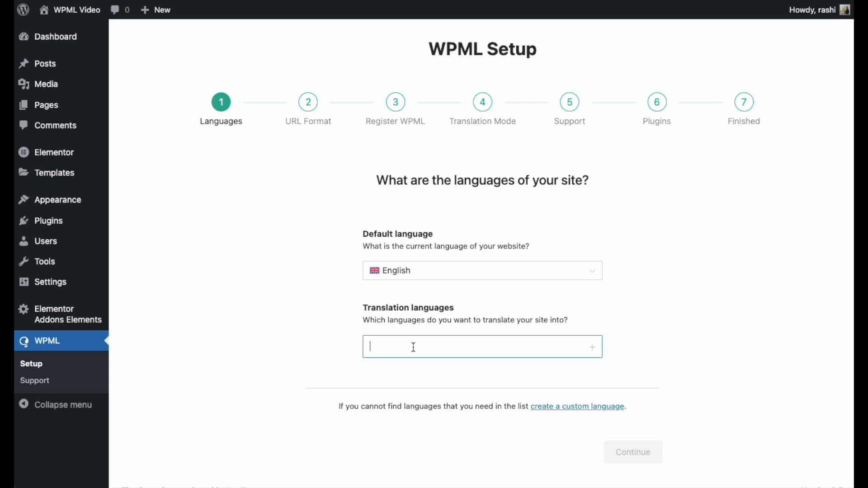
pyautogui.write('Frenc')
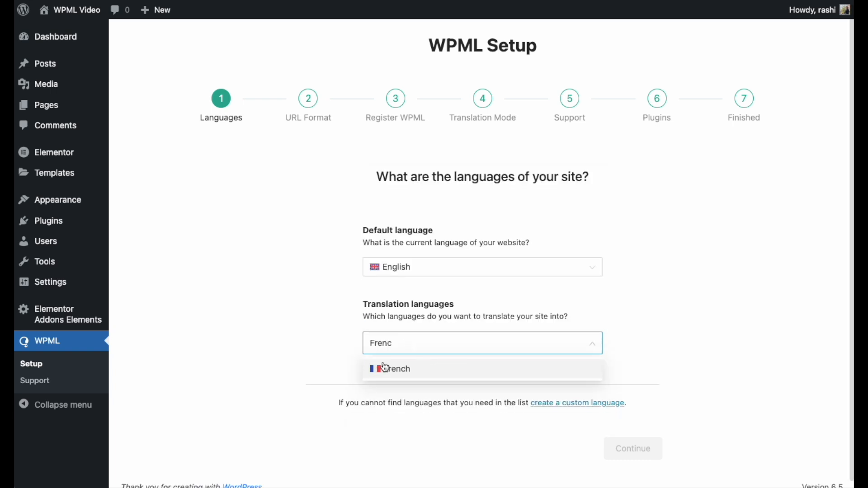
pyautogui.write('Japa')
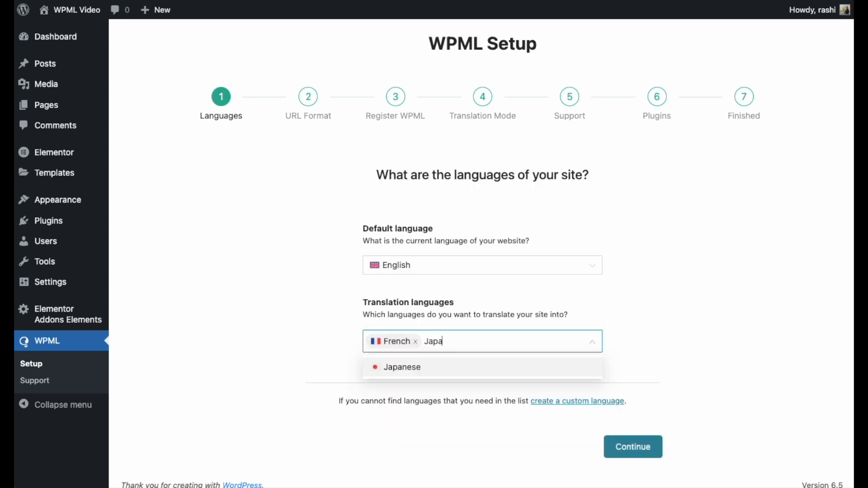
pyautogui.click(402, 367)
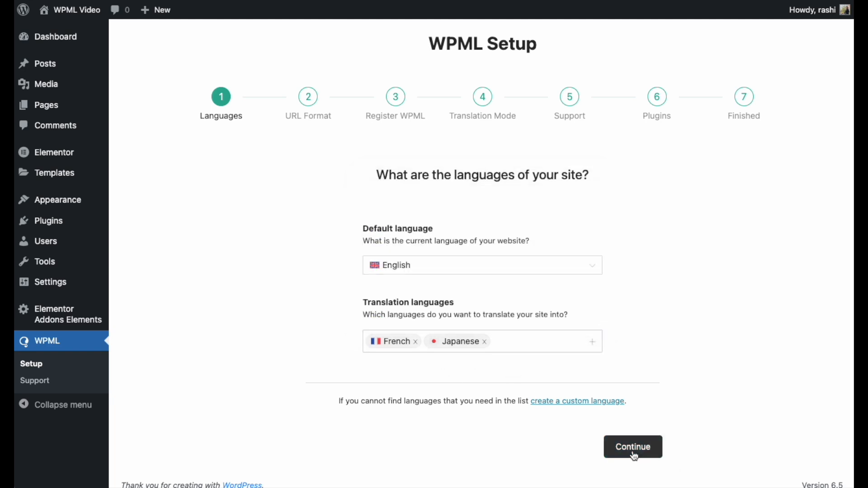
# Step: Confirm languages, keep the 'Different languages in directories' URL format, and reach the site key
pyautogui.click(631, 447)
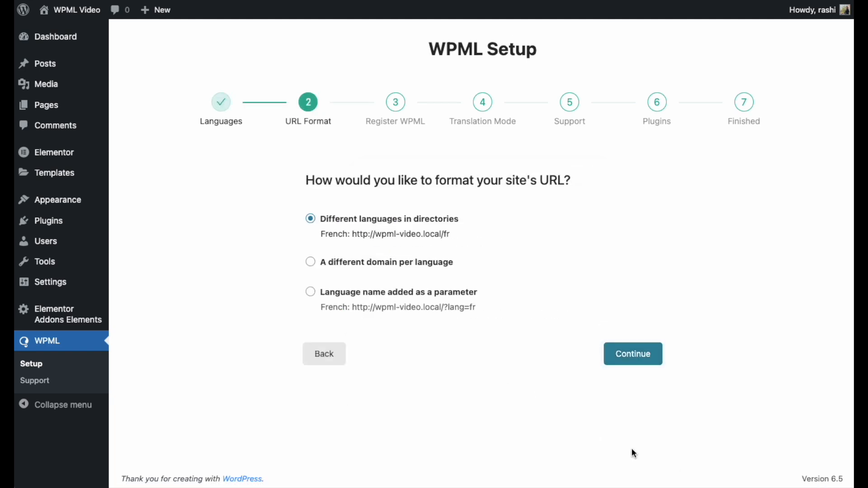
pyautogui.click(310, 292)
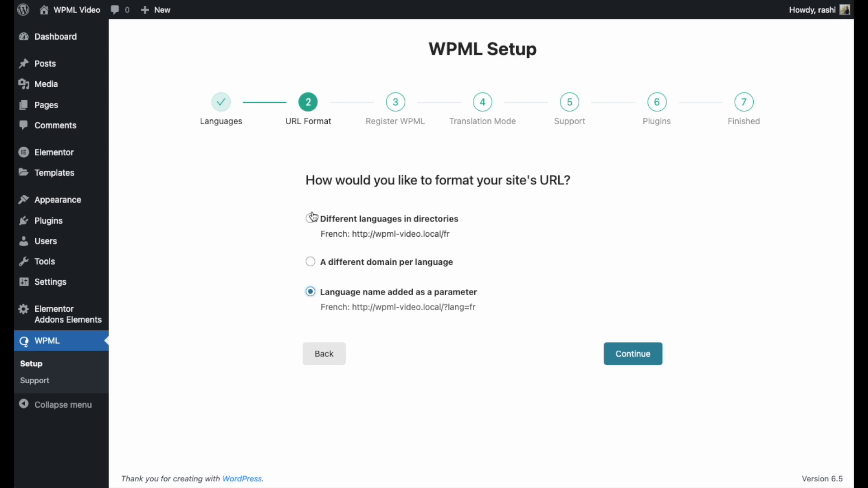
pyautogui.click(310, 261)
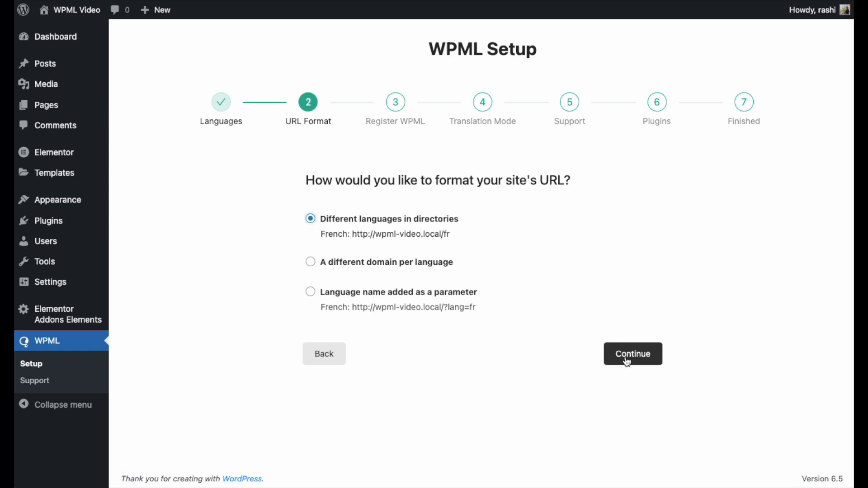
pyautogui.click(632, 353)
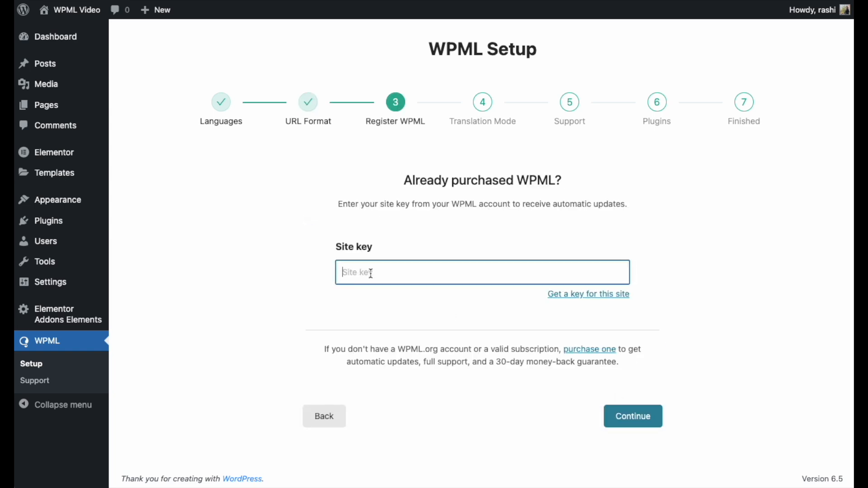
pyautogui.click(588, 294)
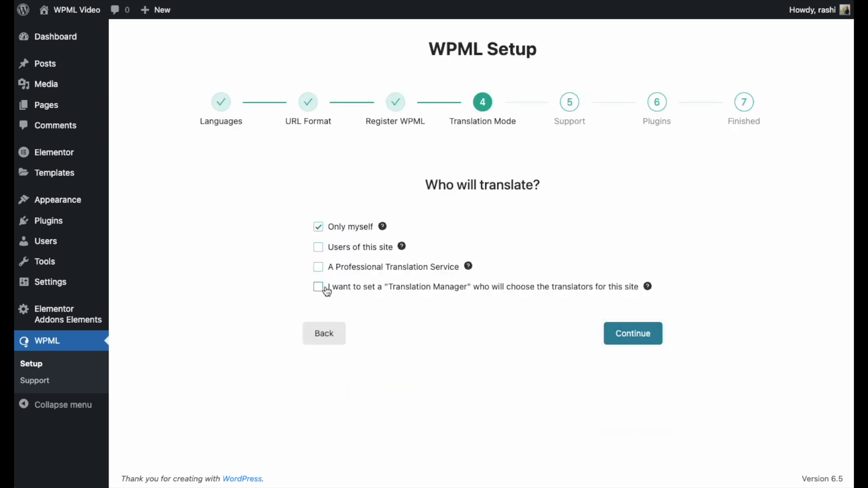
# Step: Allow other translators, agree to share theme and plugin information, and finish setup
pyautogui.click(318, 247)
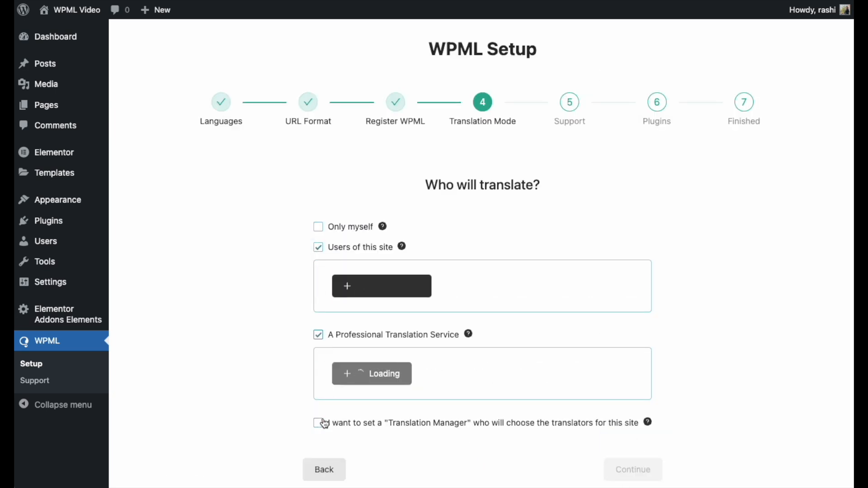
pyautogui.click(632, 469)
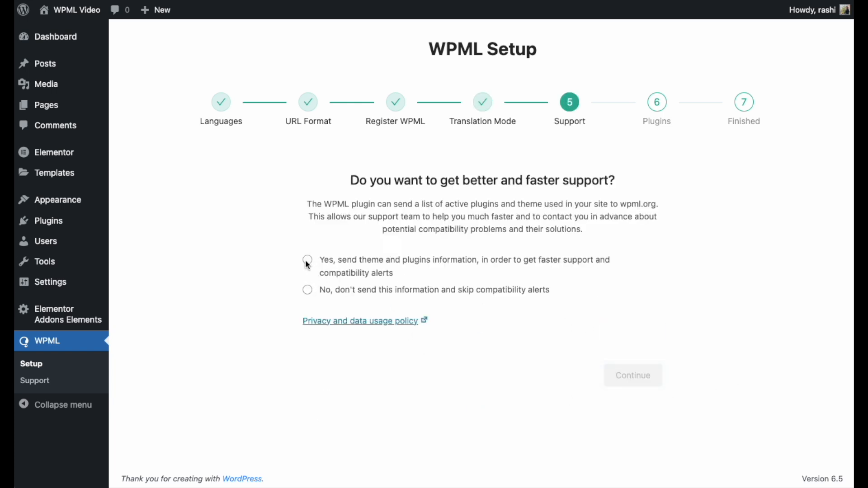
pyautogui.click(632, 375)
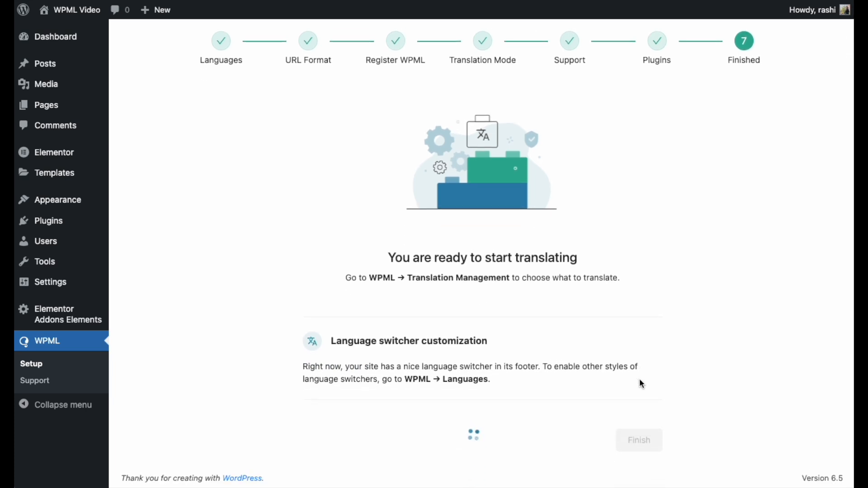
pyautogui.moveTo(639, 425)
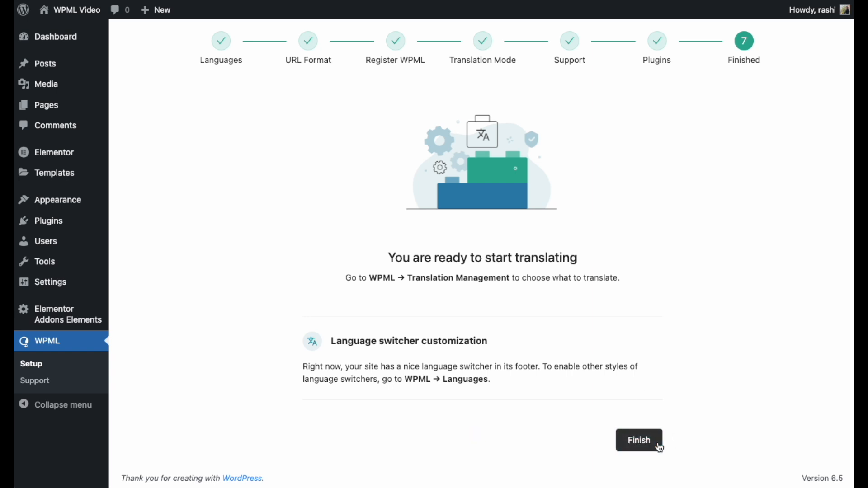
pyautogui.click(639, 440)
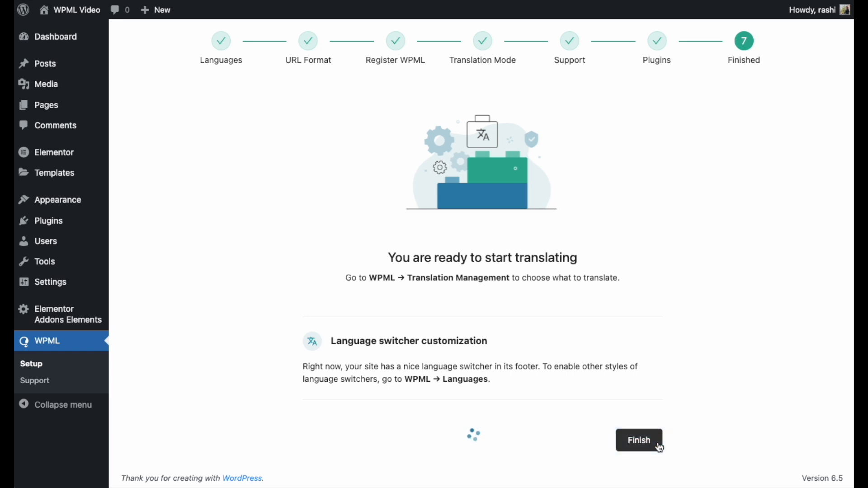
pyautogui.click(639, 439)
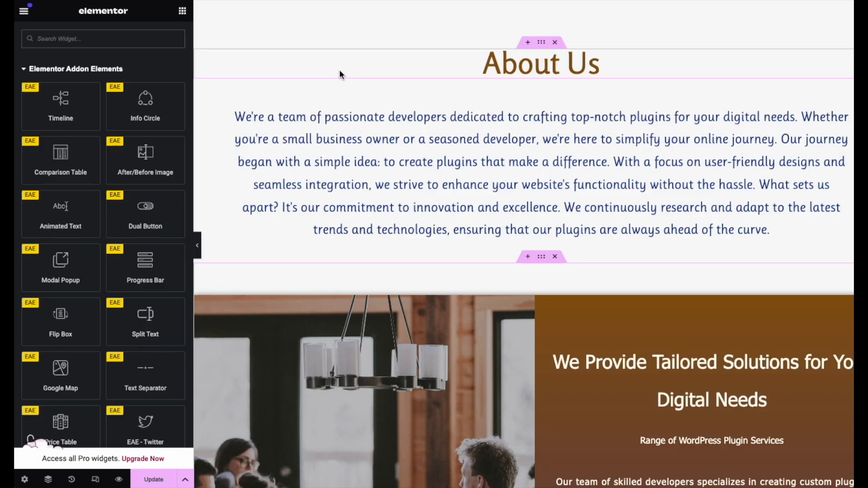
# Step: Scroll through the About Us page sections in the Elementor editor
pyautogui.scroll(-3)
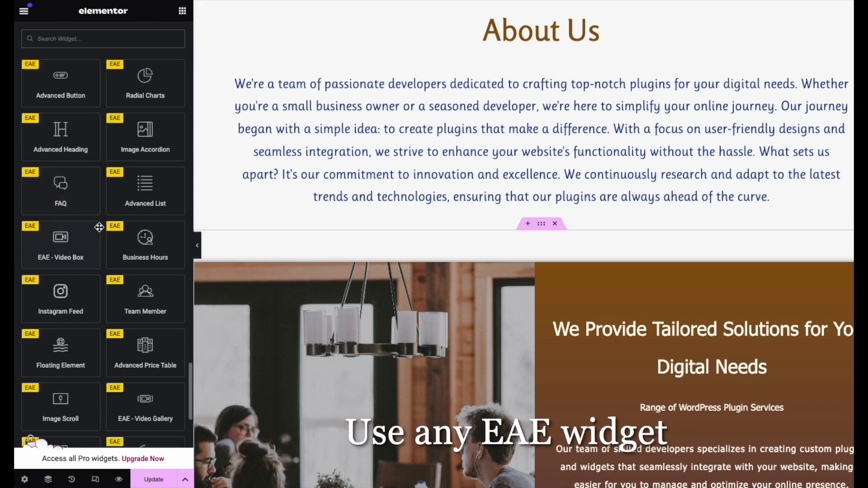
pyautogui.scroll(-3)
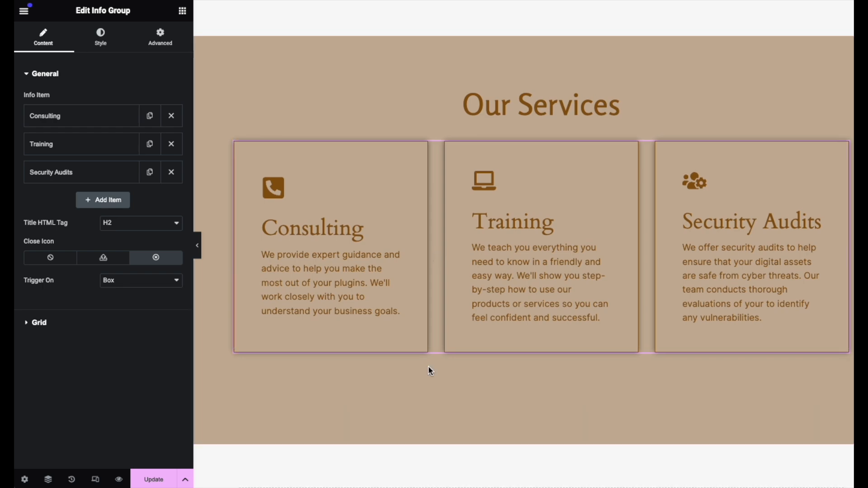
pyautogui.scroll(3)
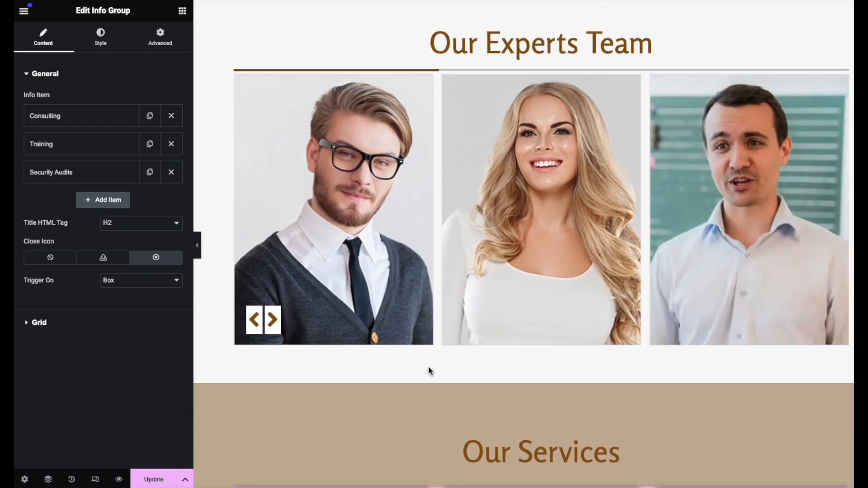
pyautogui.scroll(-3)
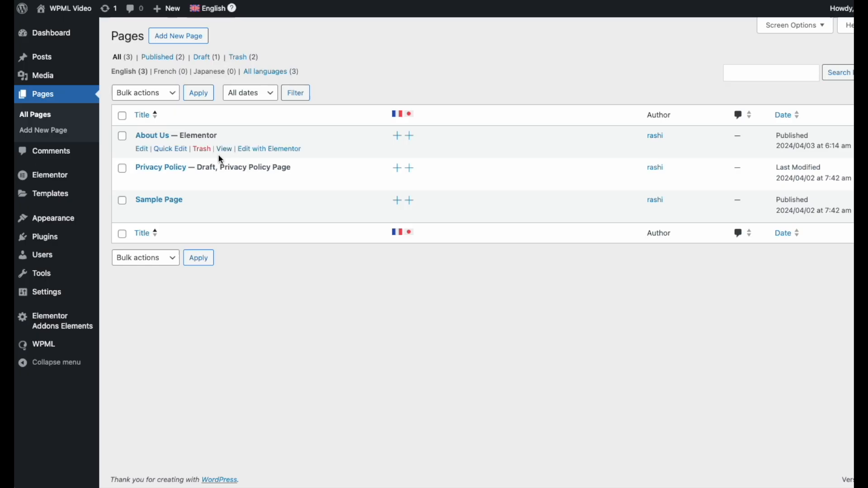
# Step: Open About Us in the page editor and start its French translation
pyautogui.click(152, 135)
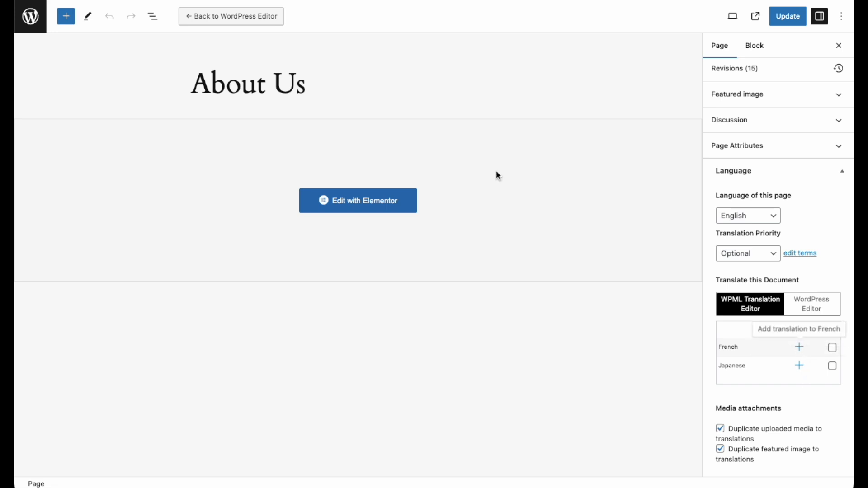
pyautogui.click(799, 348)
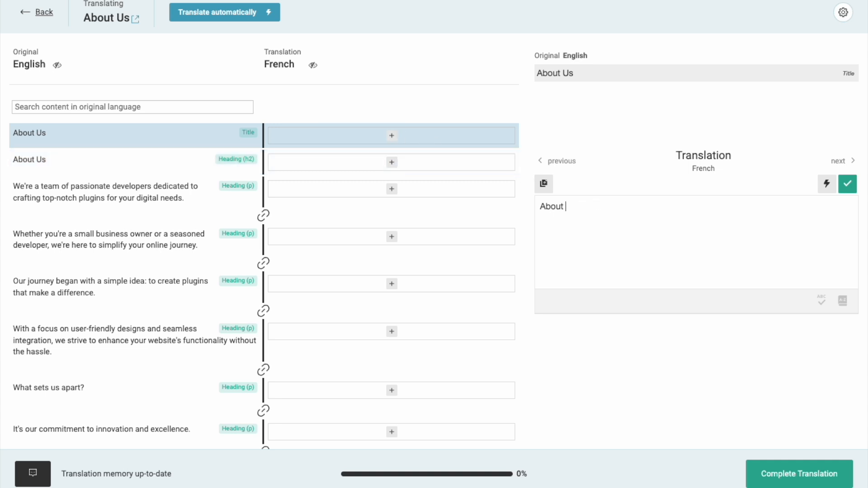
# Step: Translate the title as 'A propos de nous', auto-translate the rest, and complete it
pyautogui.write('A propos de n')
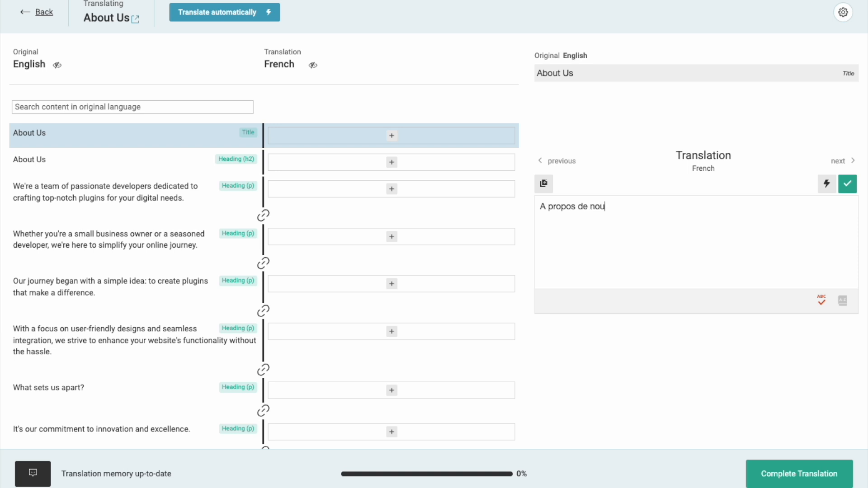
pyautogui.click(847, 183)
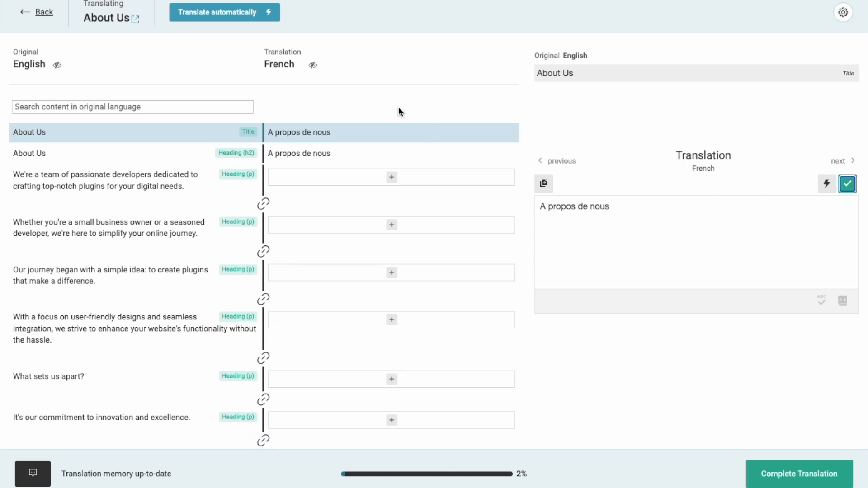
pyautogui.click(224, 12)
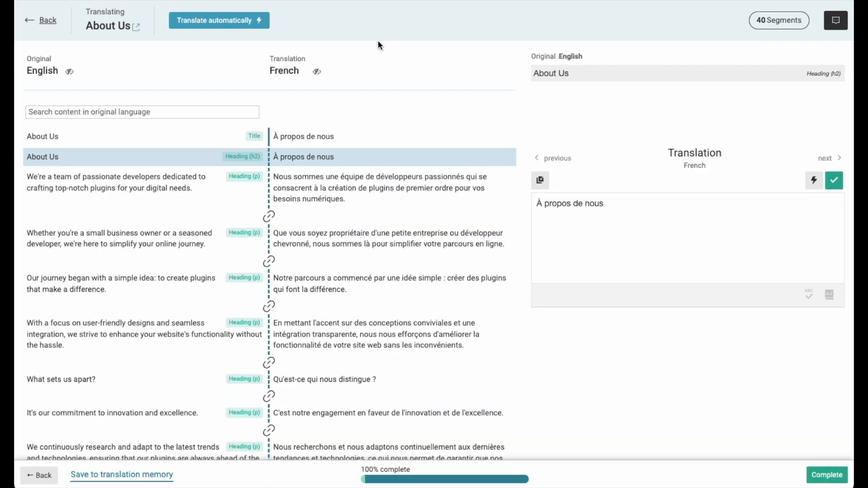
pyautogui.scroll(-3)
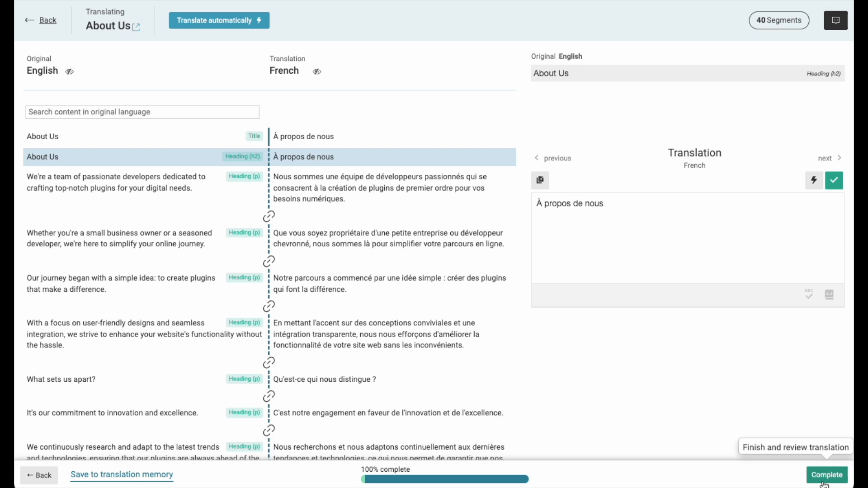
pyautogui.click(825, 475)
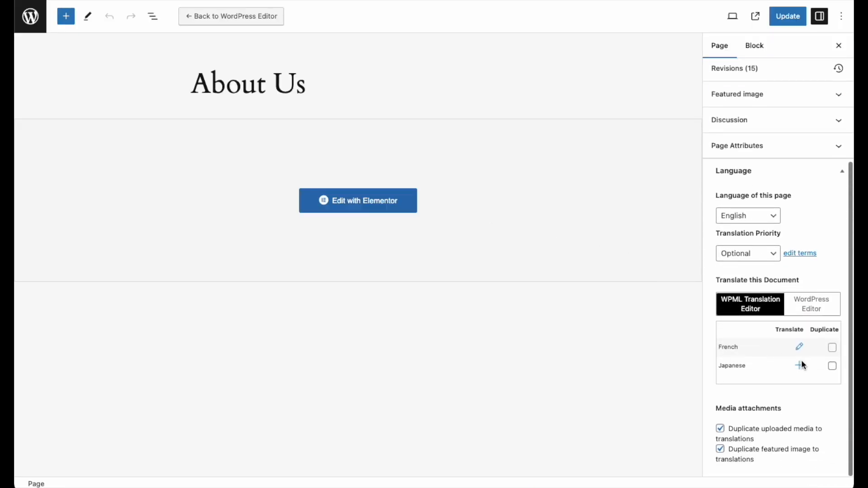
pyautogui.moveTo(799, 365)
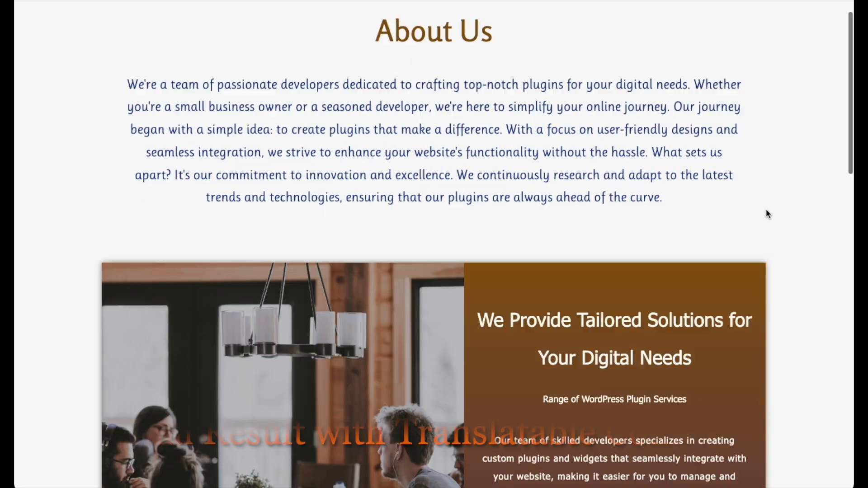
# Step: Scroll the French About Us page, then switch to 日本語 and scroll the Japanese page
pyautogui.scroll(-3)
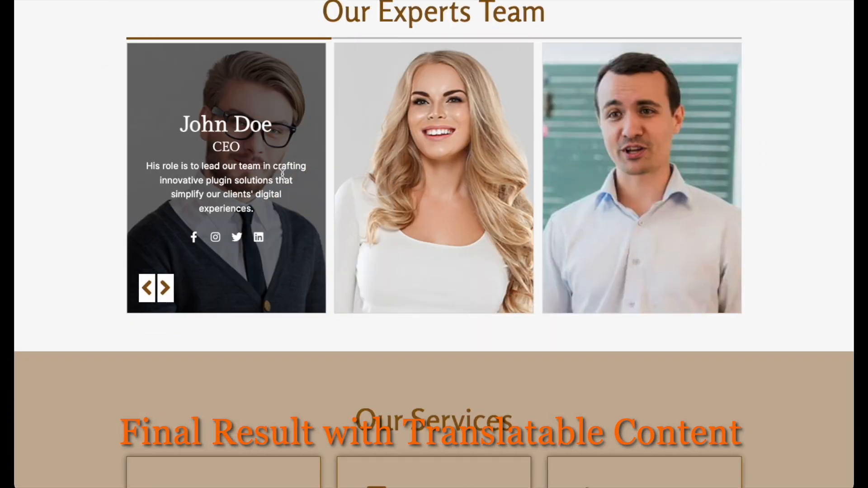
pyautogui.scroll(-3)
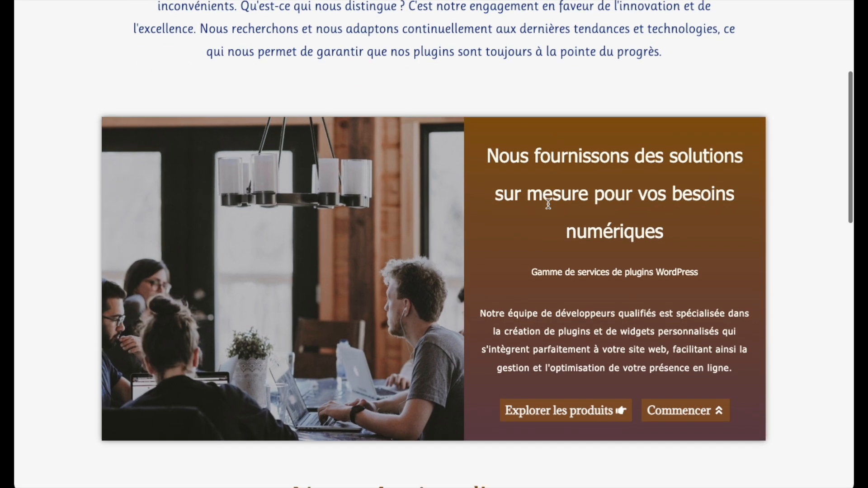
pyautogui.scroll(-3)
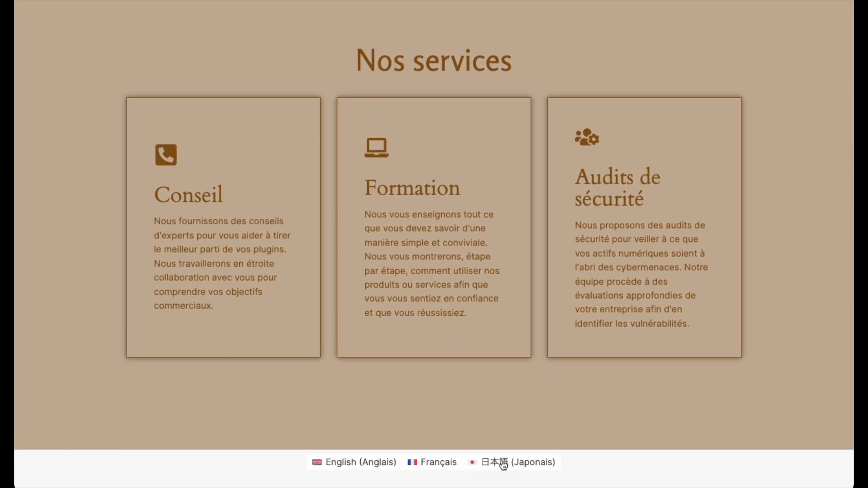
pyautogui.click(518, 462)
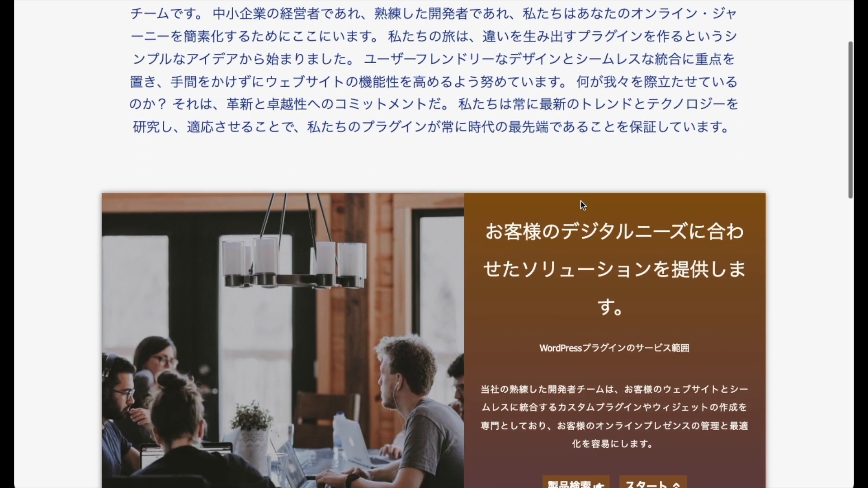
pyautogui.scroll(-3)
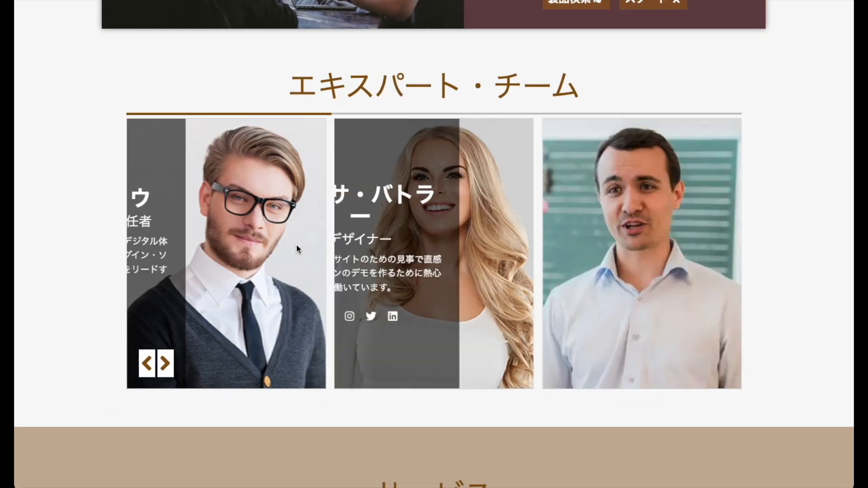